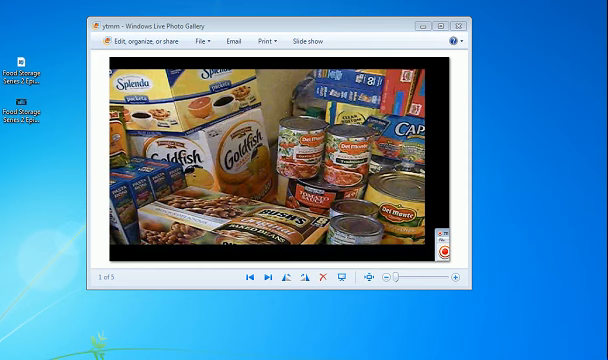
mouse_move(233, 178)
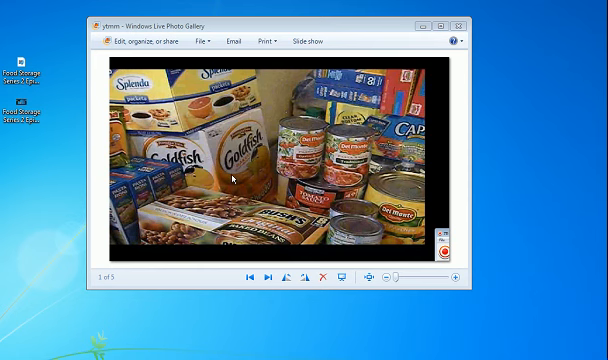
mouse_move(334, 187)
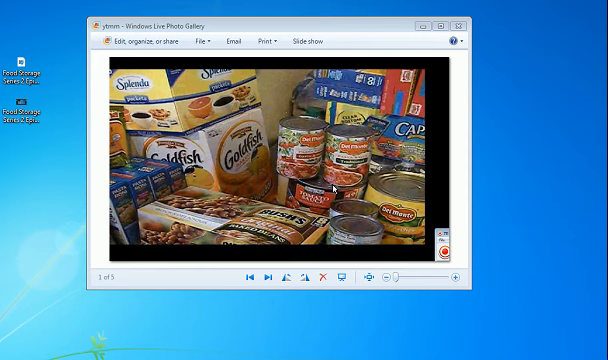
mouse_move(461, 183)
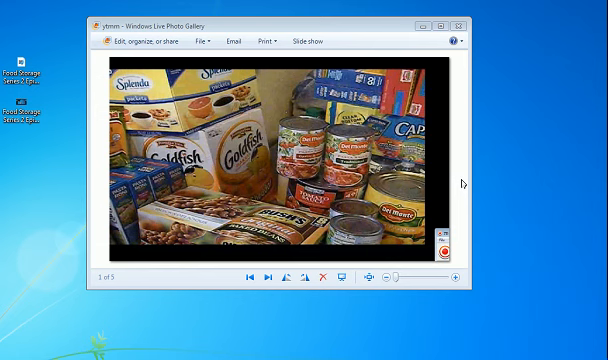
mouse_move(212, 144)
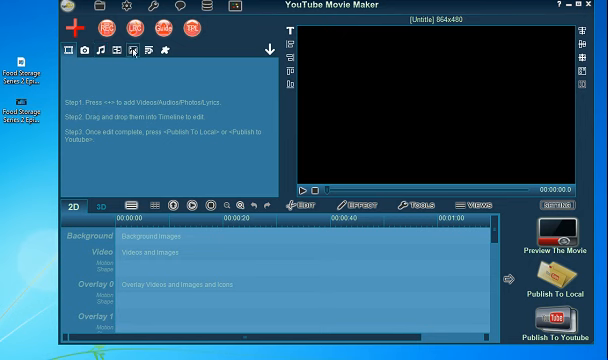
left_click(144, 51)
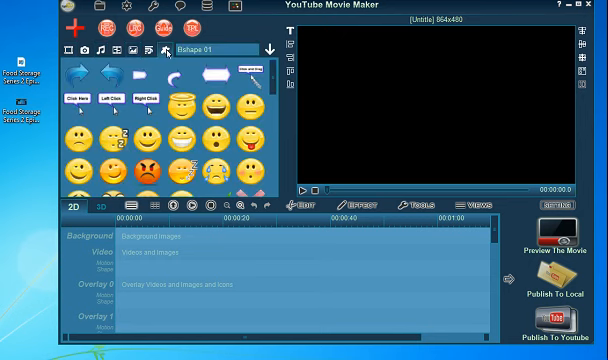
left_click(161, 49)
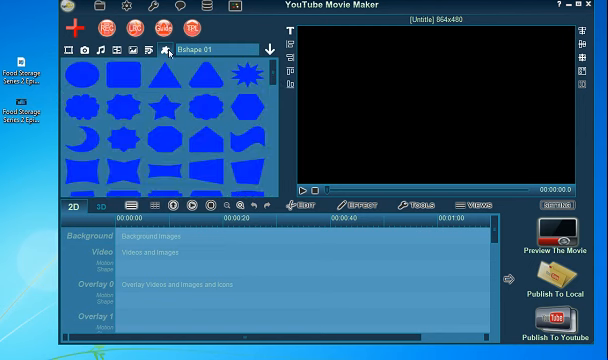
mouse_move(177, 131)
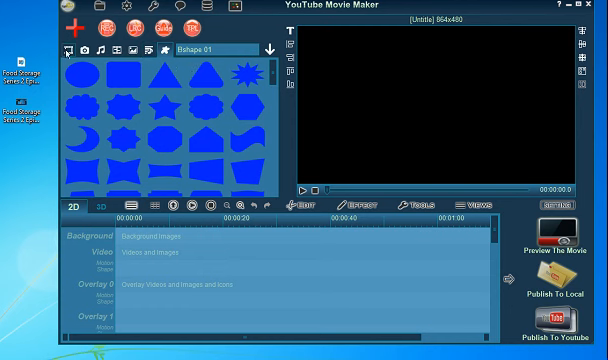
left_click(68, 27)
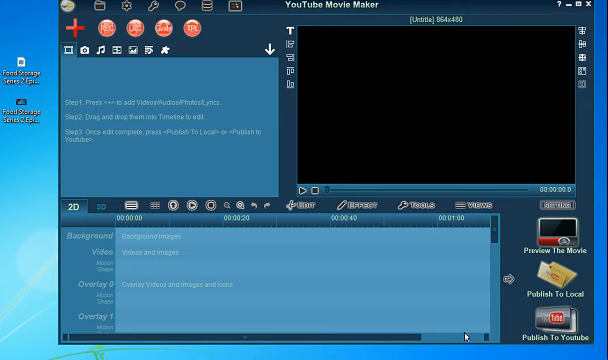
Step: Scroll the timeline down to reveal the Audio, Music and Text tracks
scroll("down", 3)
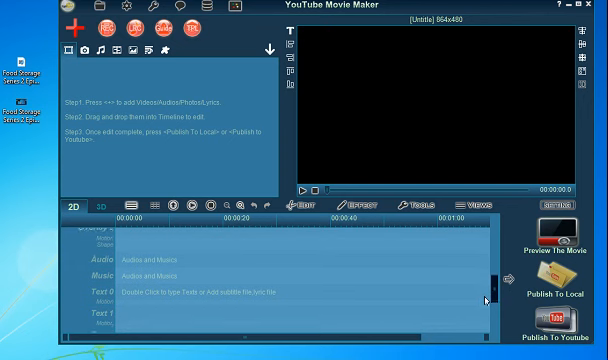
scroll("down", 3)
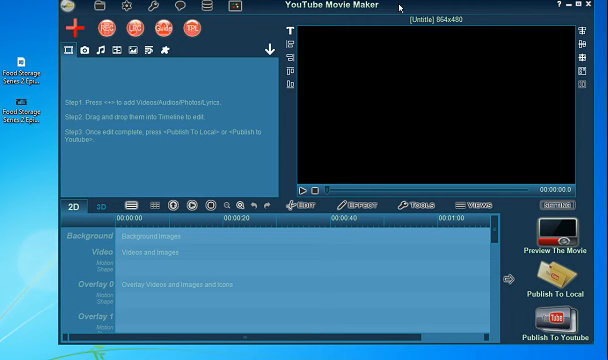
mouse_move(16, 88)
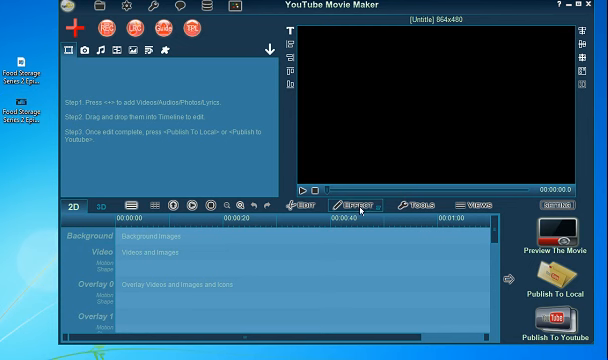
Step: Open the Effect menu listing transition, motion and mask effects
left_click(353, 204)
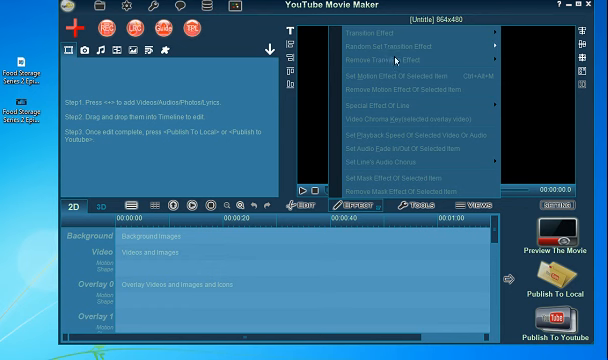
mouse_move(397, 48)
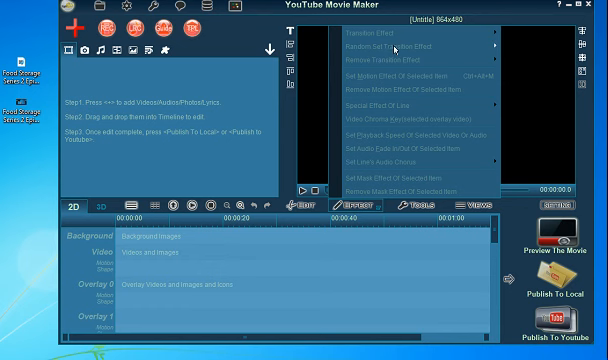
mouse_move(404, 52)
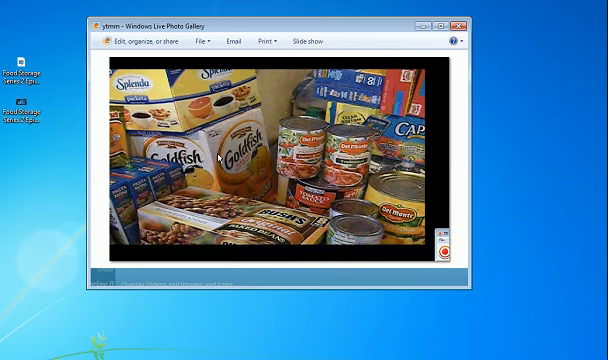
mouse_move(228, 133)
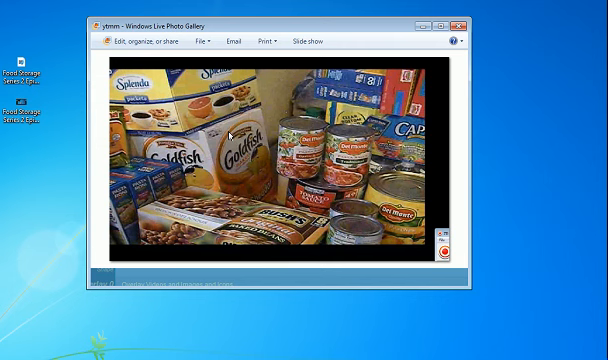
mouse_move(540, 122)
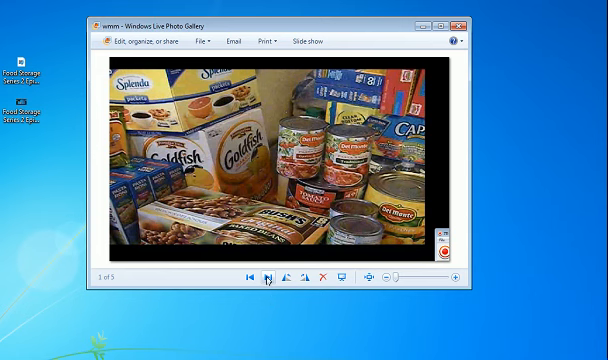
left_click(266, 277)
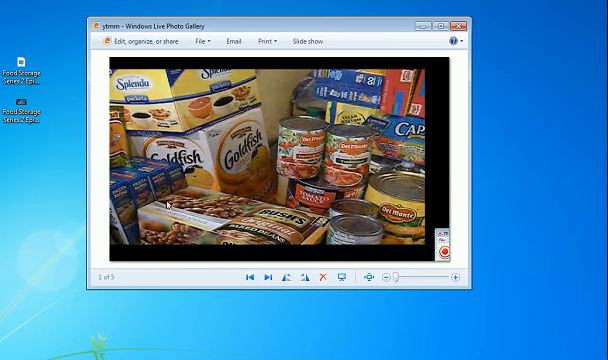
mouse_move(330, 240)
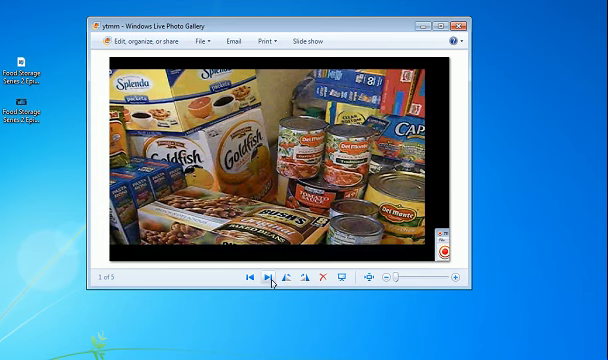
left_click(268, 277)
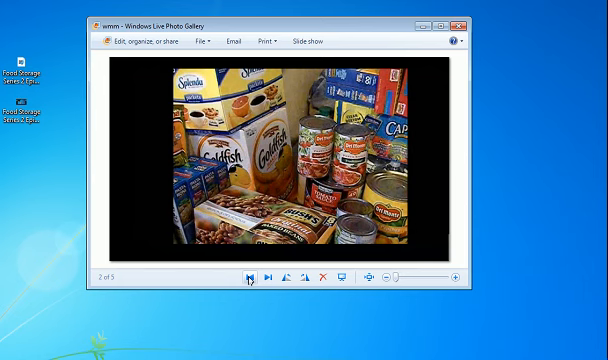
left_click(262, 277)
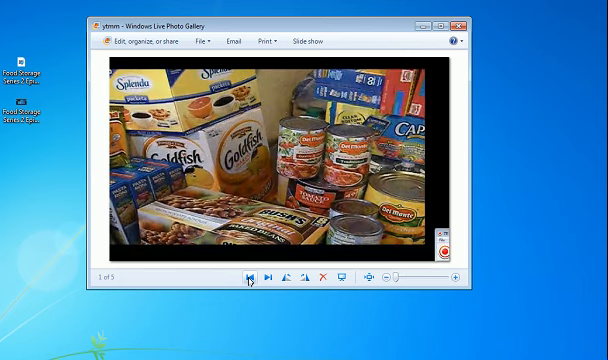
mouse_move(266, 285)
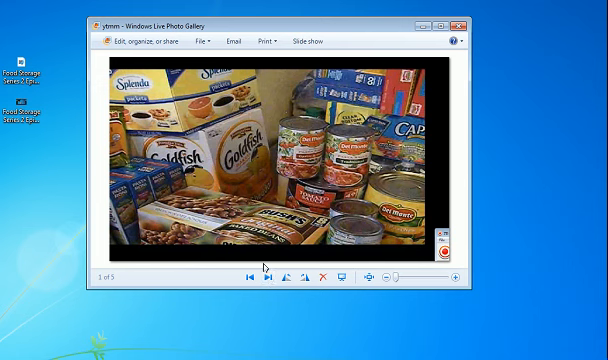
mouse_move(27, 182)
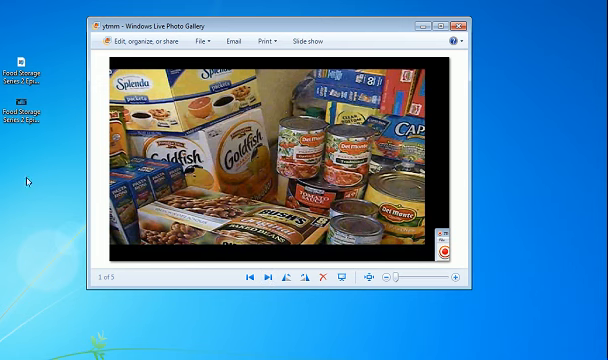
mouse_move(260, 287)
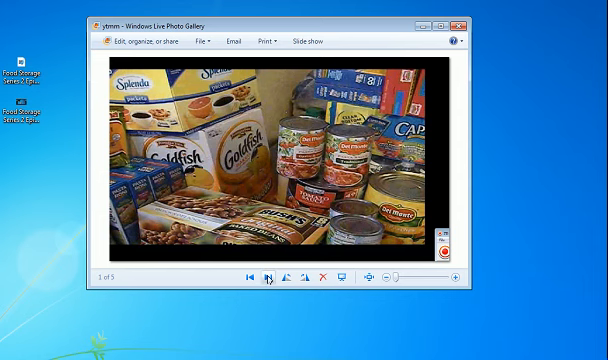
left_click(269, 278)
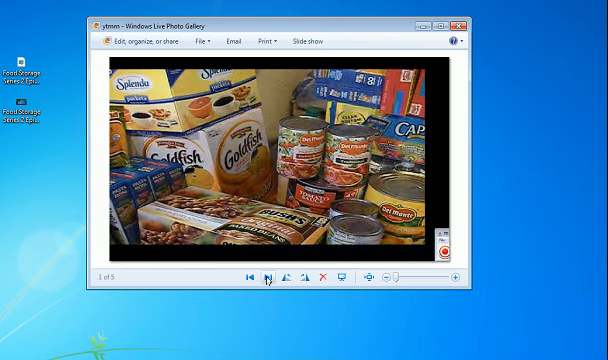
left_click(285, 277)
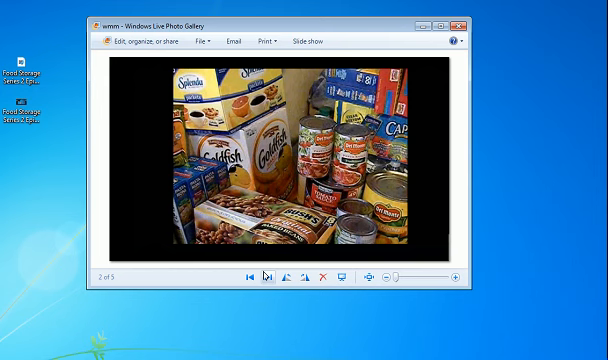
mouse_move(38, 61)
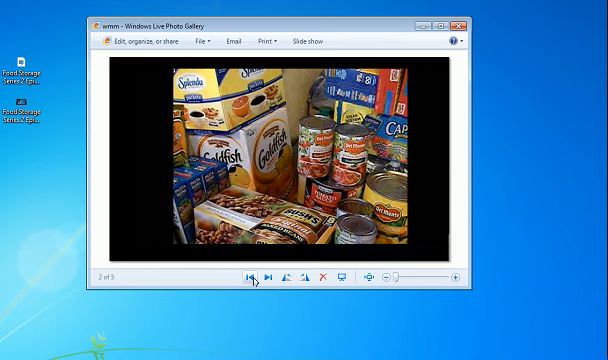
left_click(247, 277)
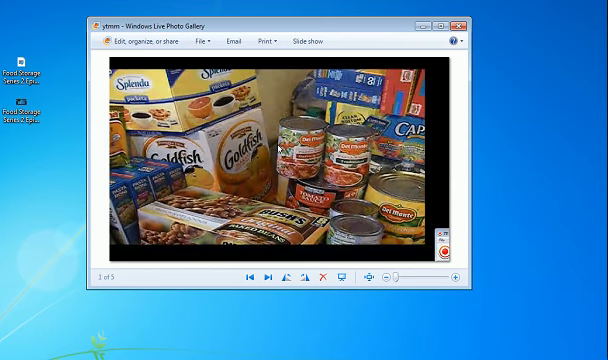